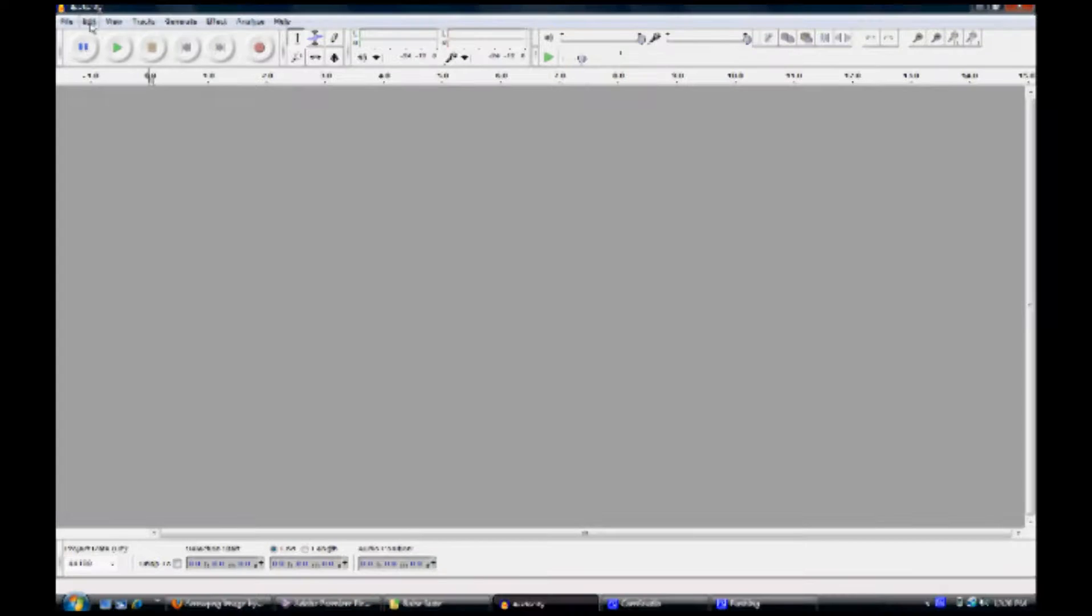
# Bring up the Edit menu to reach the Audio I/O preferences.
pyautogui.click(89, 22)
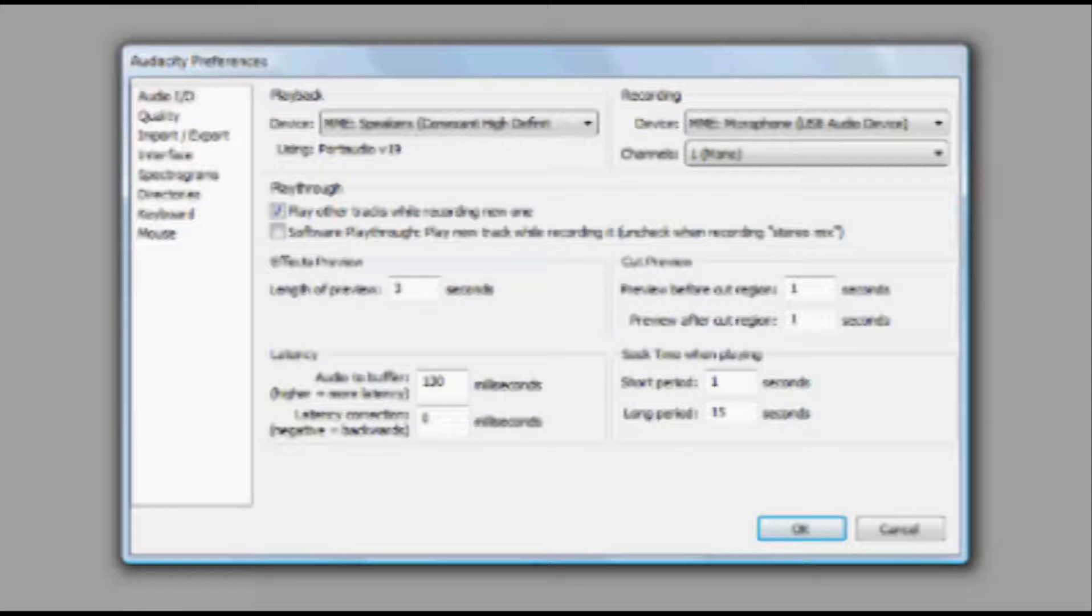
# Apply the USB microphone with 1 (Mono) recording channel and close Preferences with OK.
pyautogui.click(277, 212)
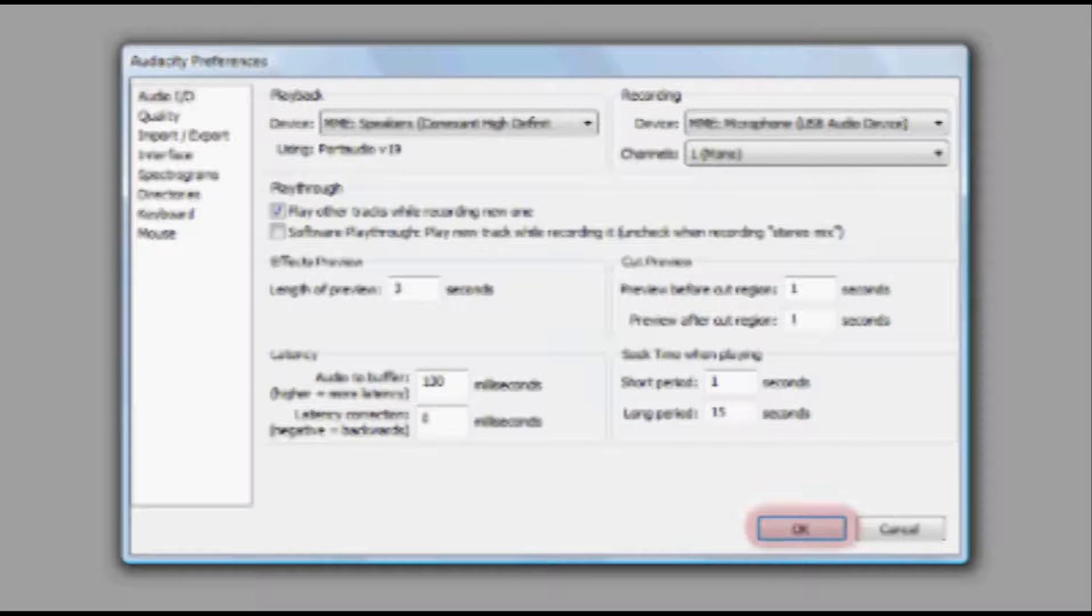
pyautogui.click(800, 529)
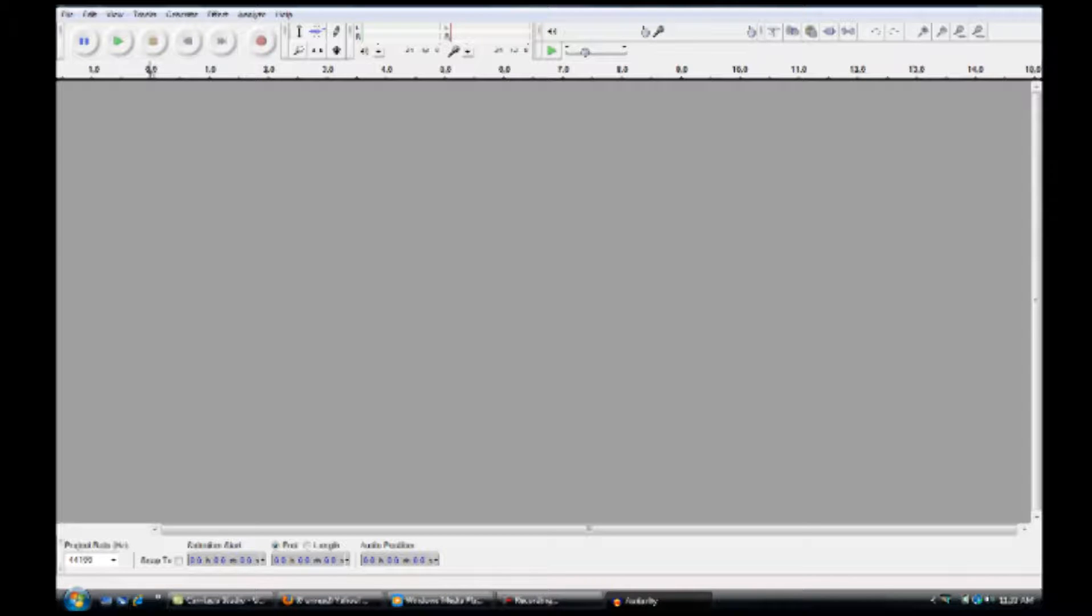
pyautogui.moveTo(262, 40)
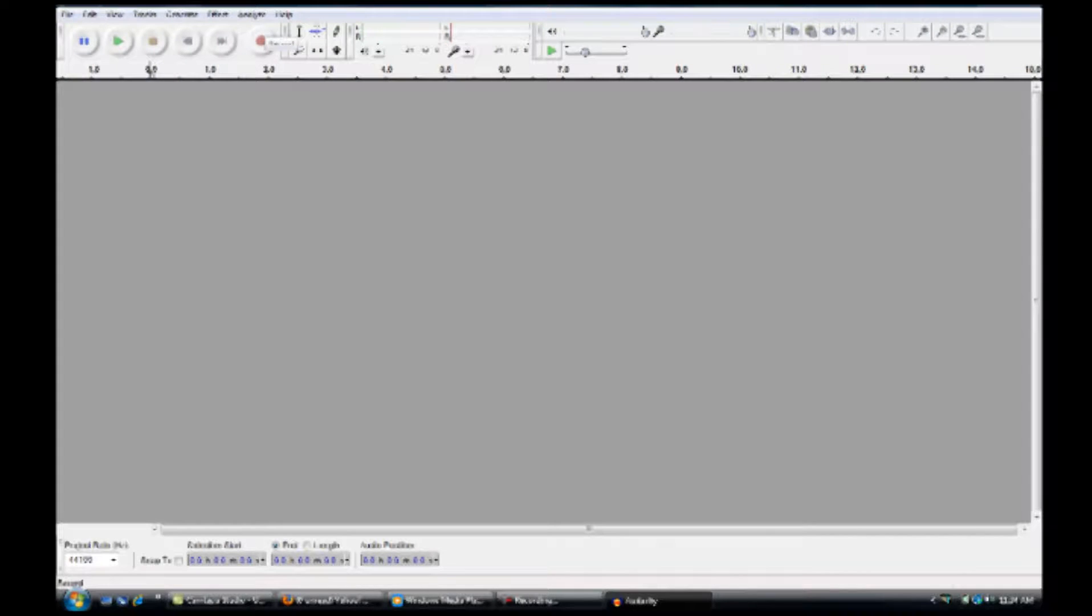
pyautogui.click(261, 42)
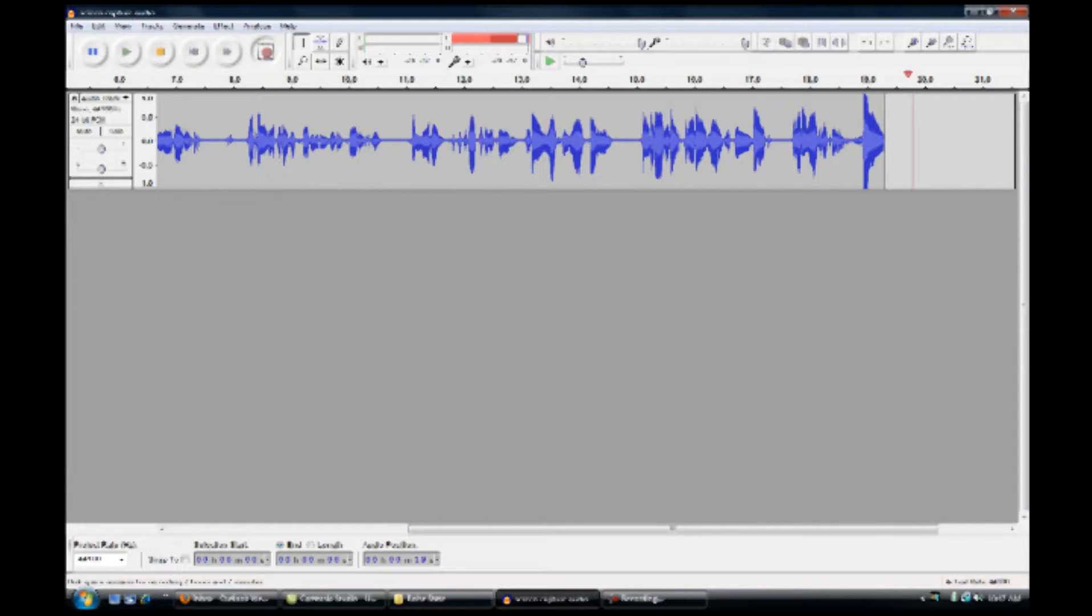
pyautogui.click(126, 51)
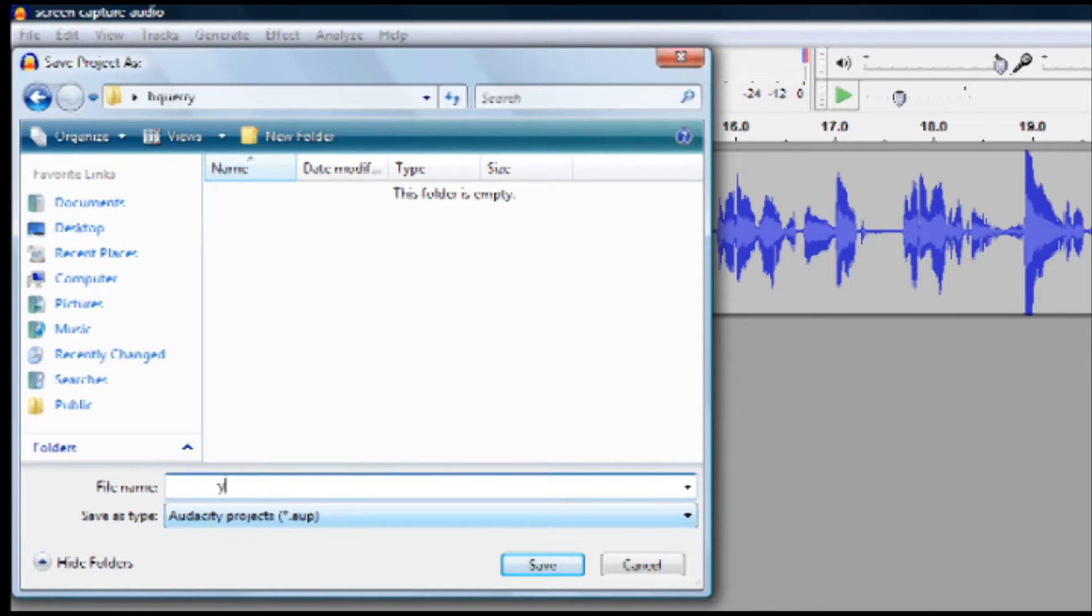
# Save the recording as an Audacity project (*.aup) named 'j'.
pyautogui.write('j')
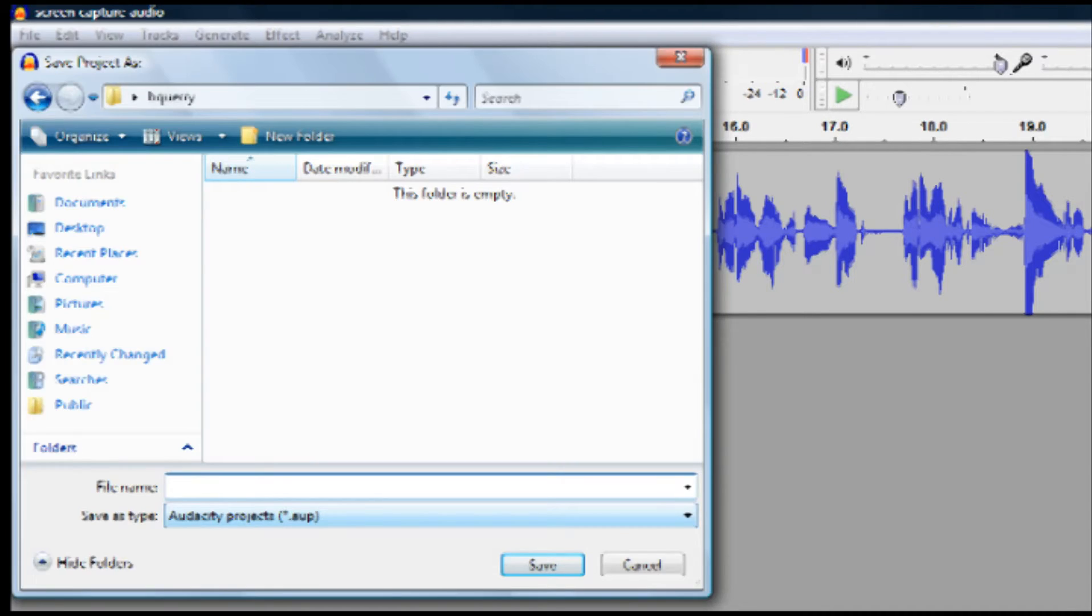
pyautogui.click(640, 565)
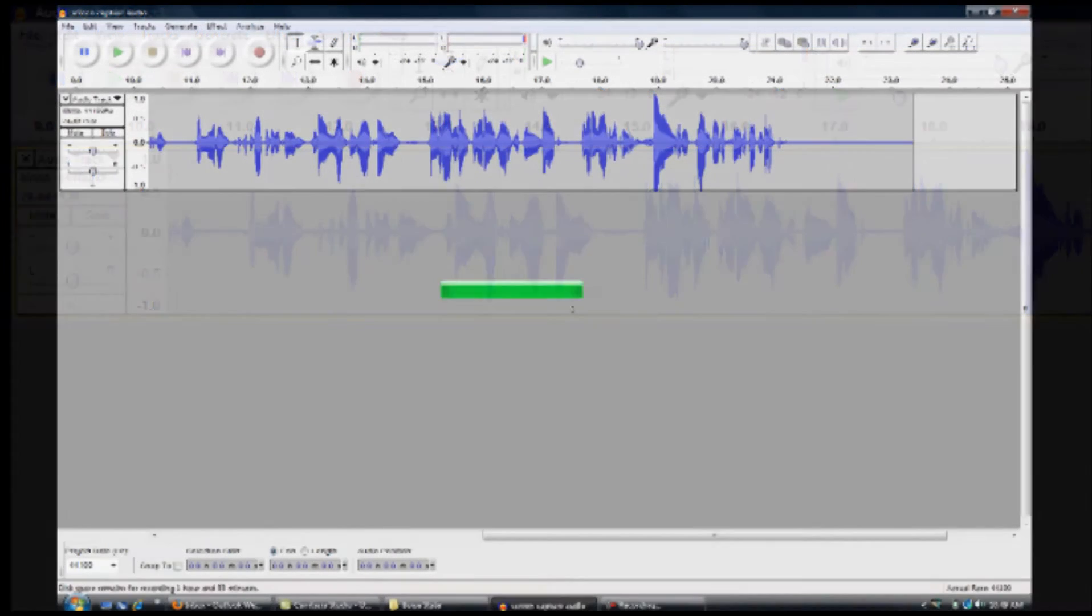
# Return to the project window once the save finishes, showing the recorded voice track.
pyautogui.click(151, 52)
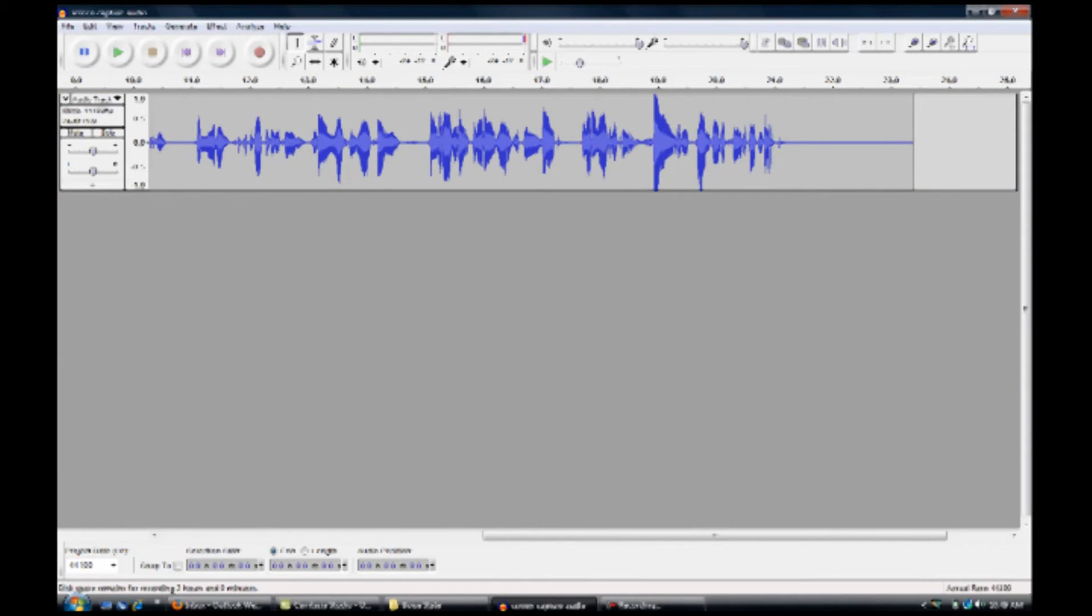